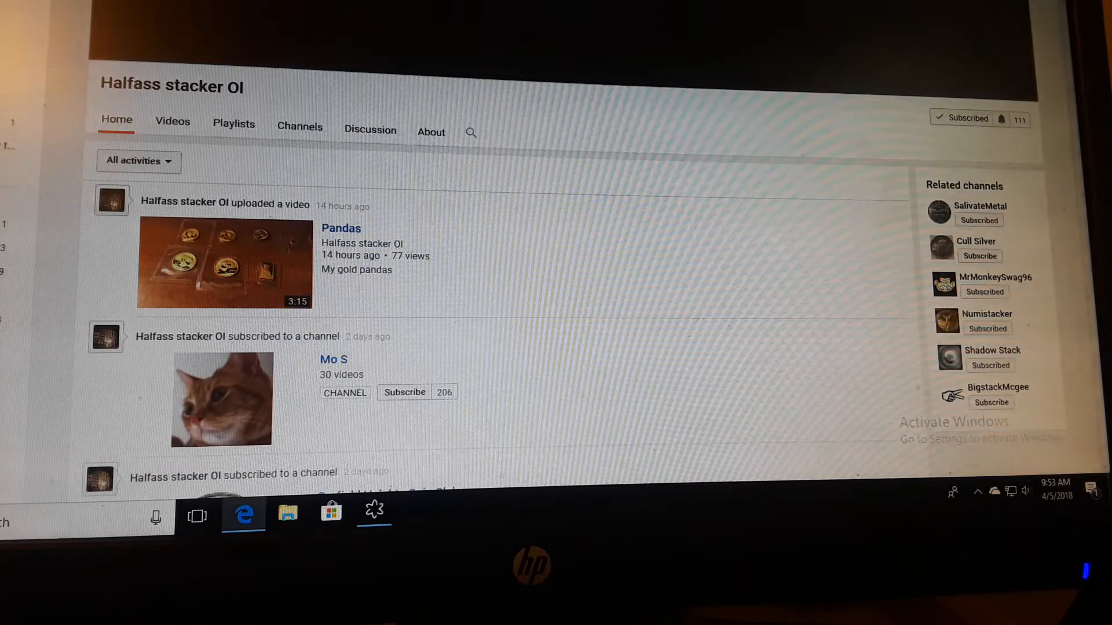
Step: Open the Pandas video from the Halfass stacker OI channel Home
left_click(224, 263)
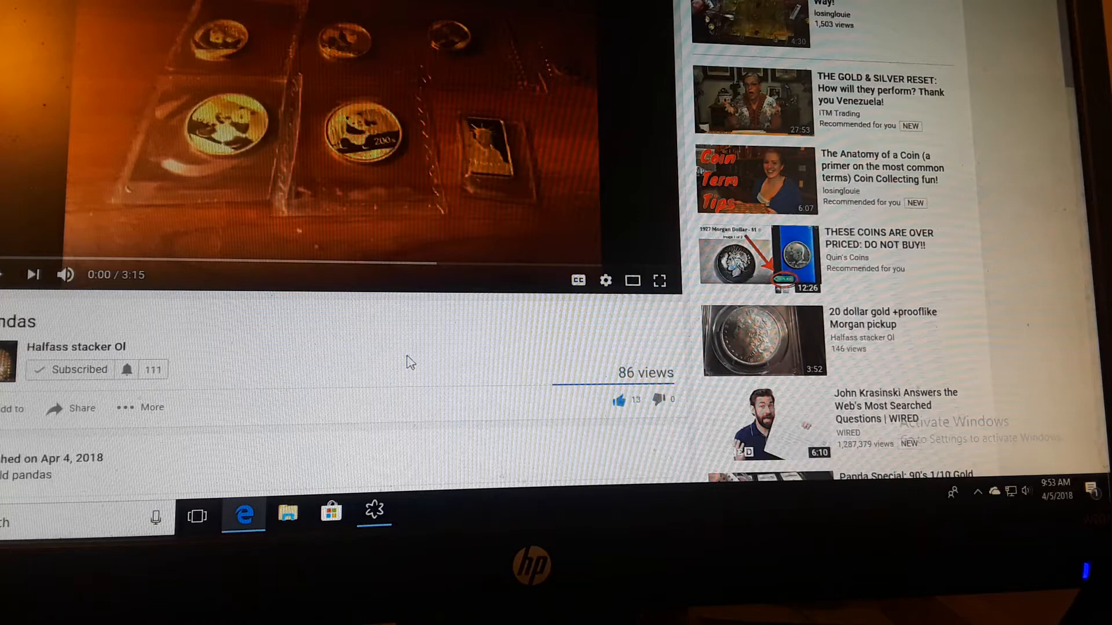
mouse_move(658, 282)
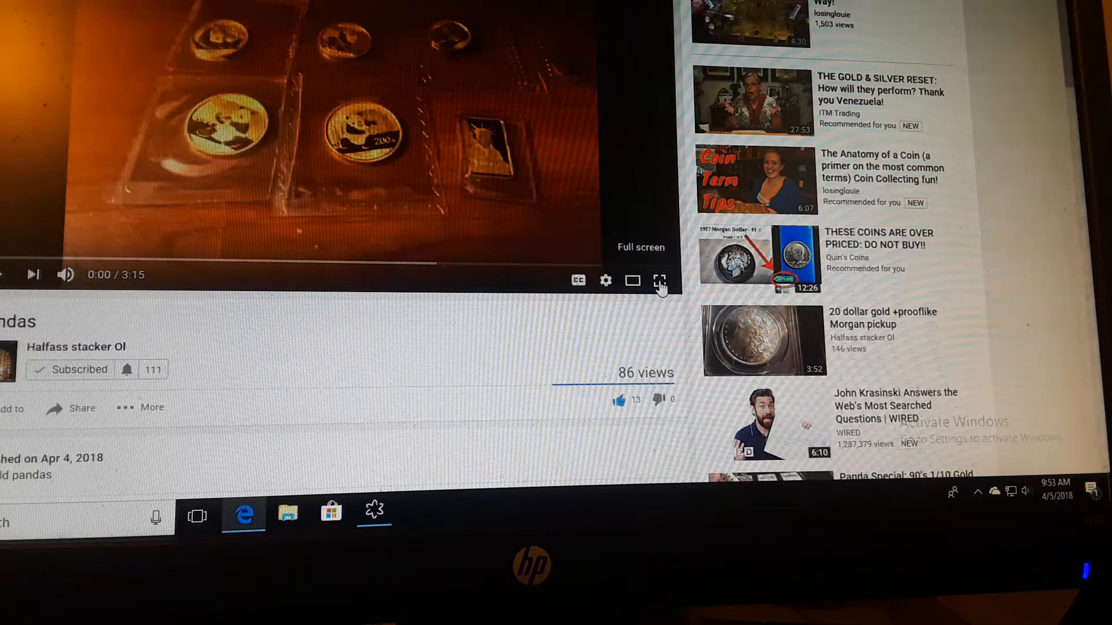
Step: Play the Pandas coin video through the 26-second mark
left_click(659, 281)
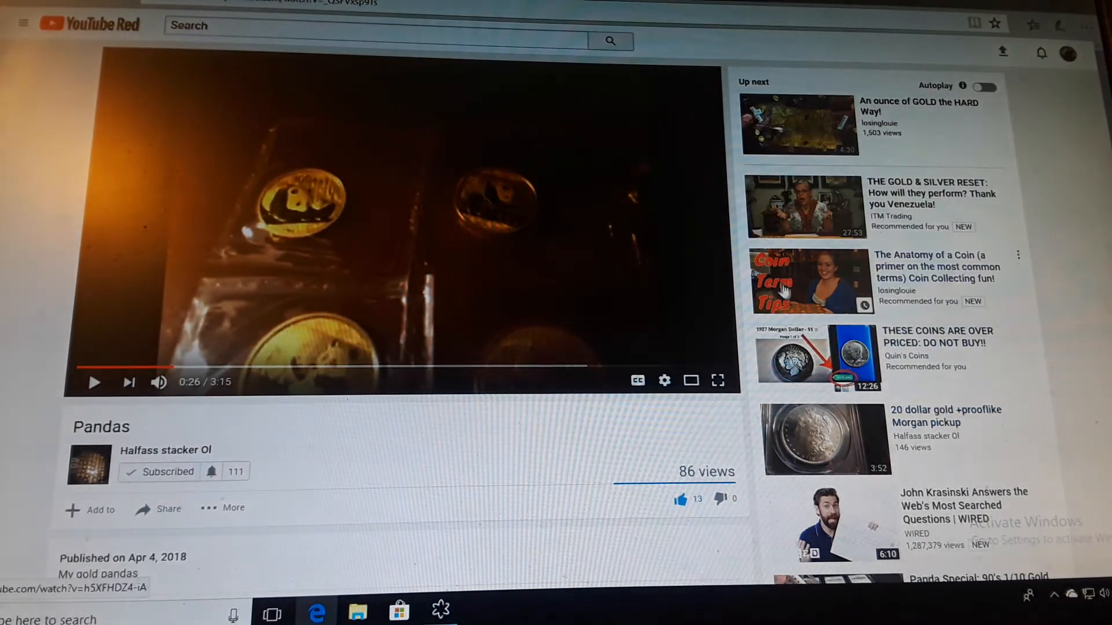
mouse_move(565, 86)
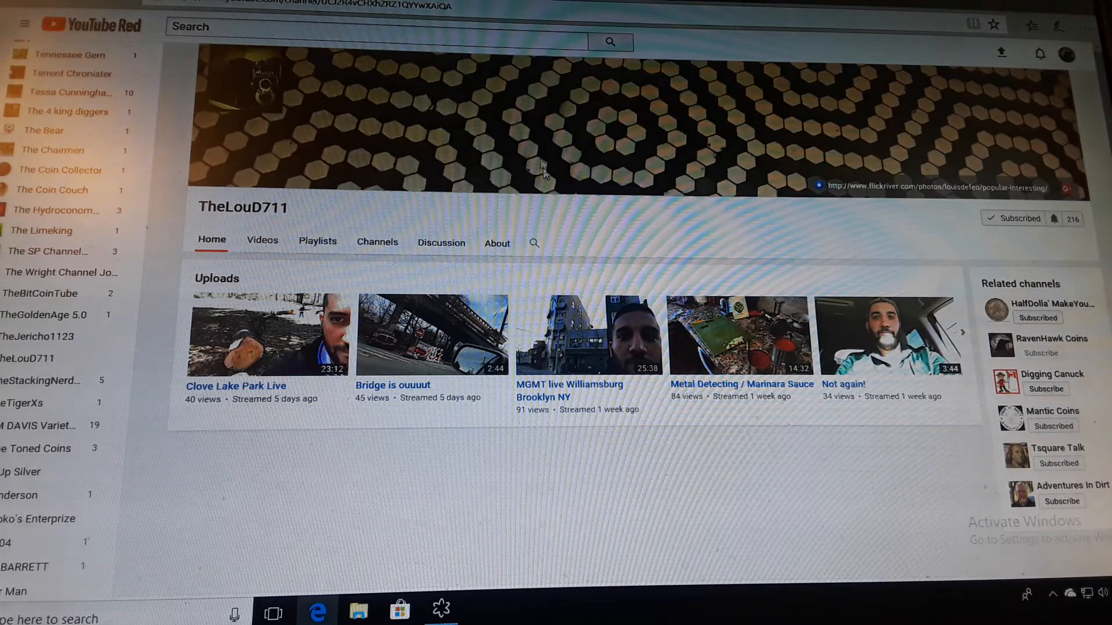
mouse_move(557, 36)
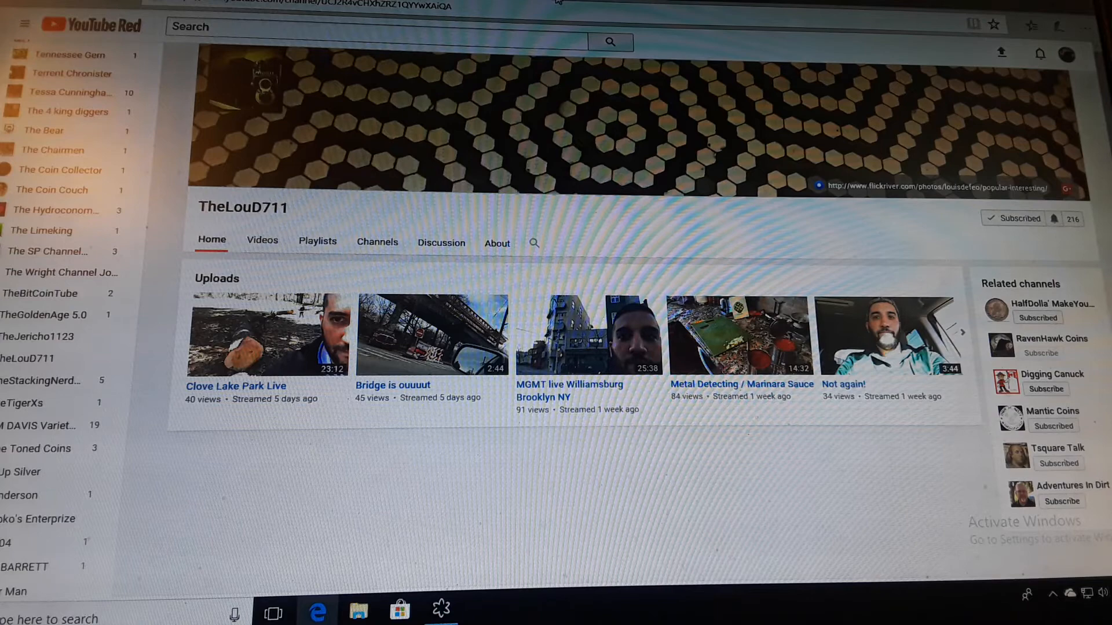
left_click(268, 335)
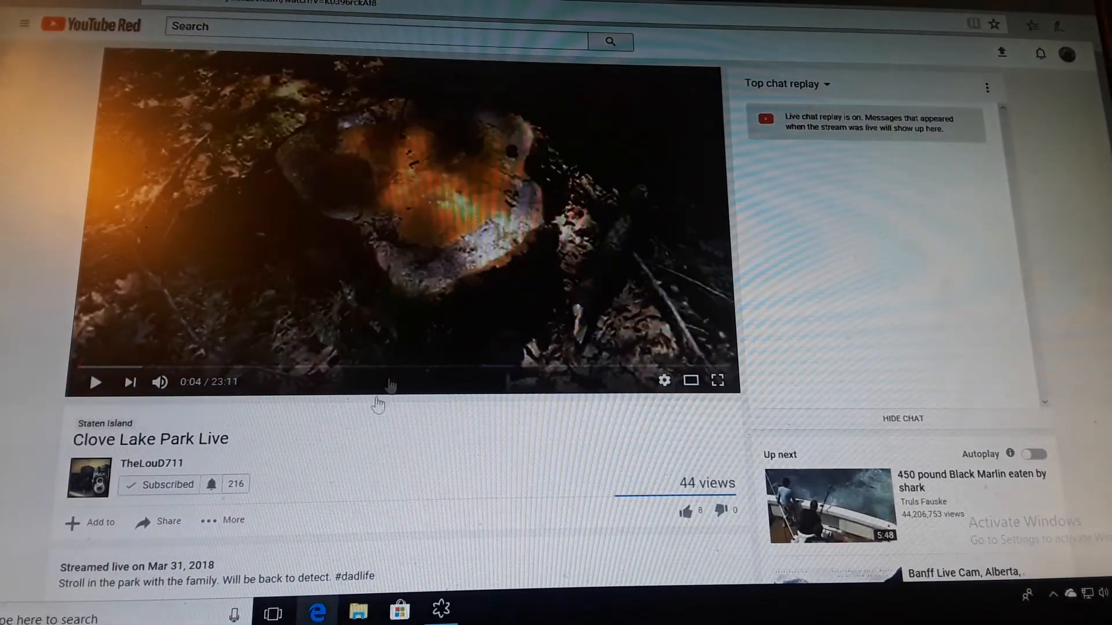
mouse_move(317, 430)
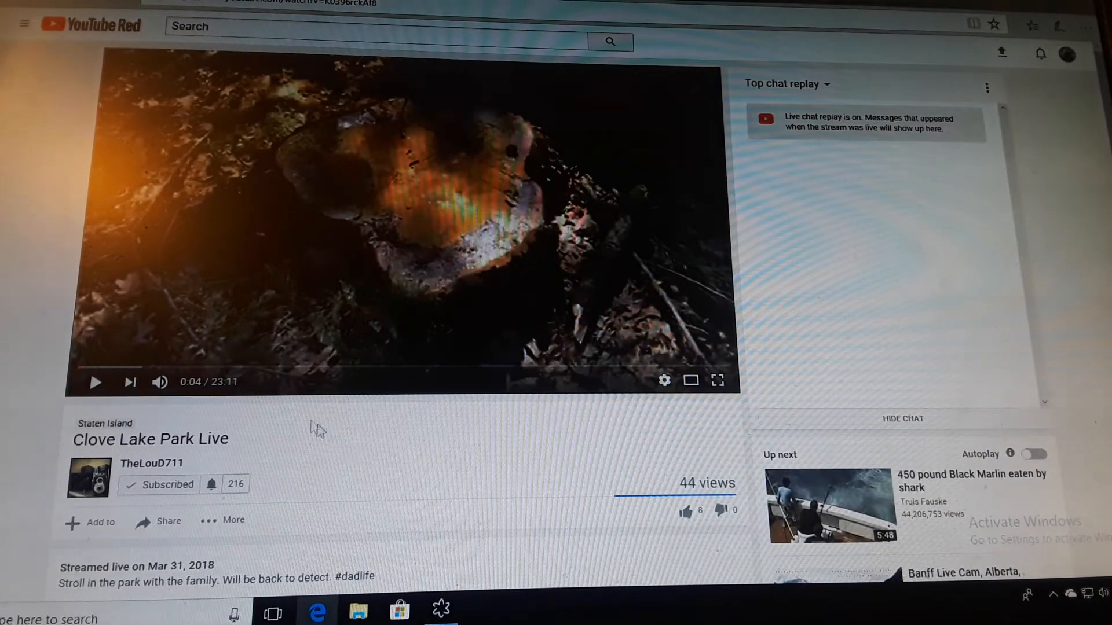
left_click(96, 382)
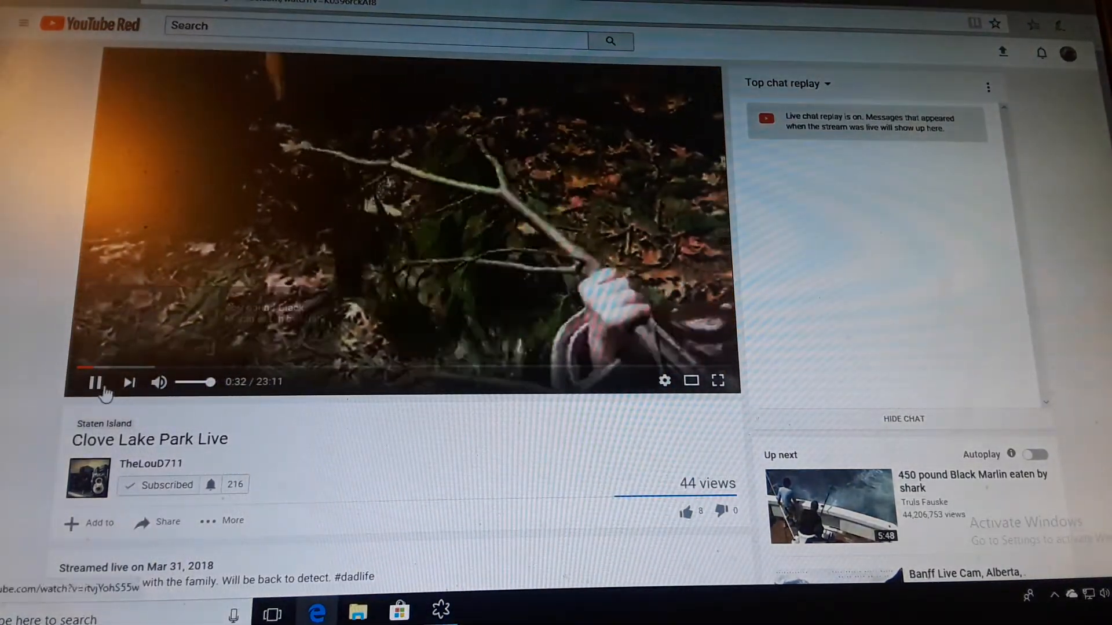
left_click(95, 381)
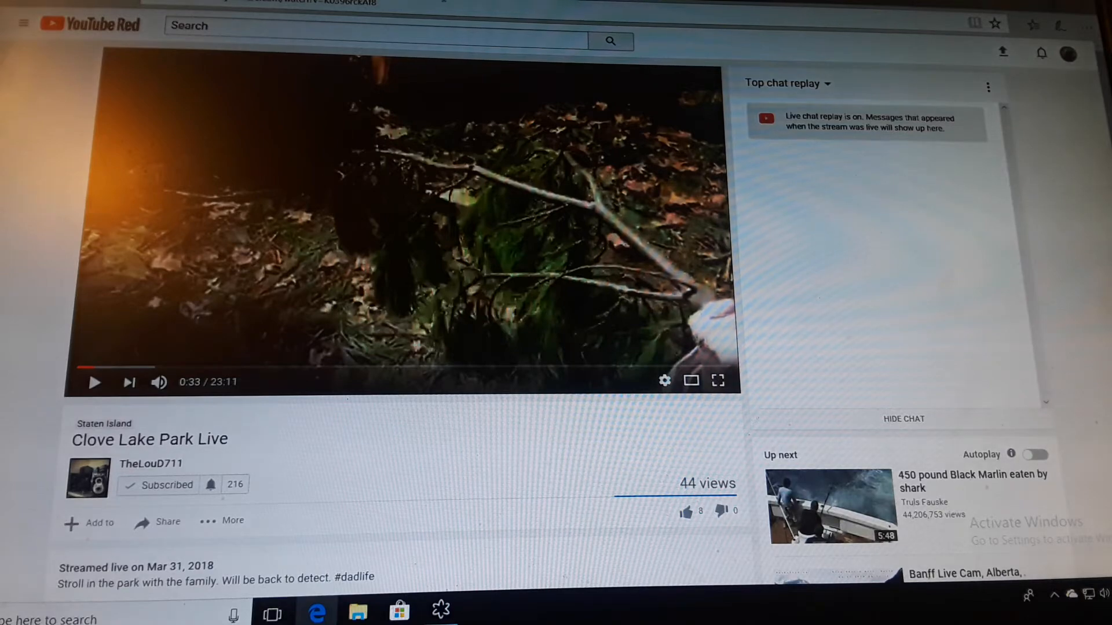
left_click(151, 464)
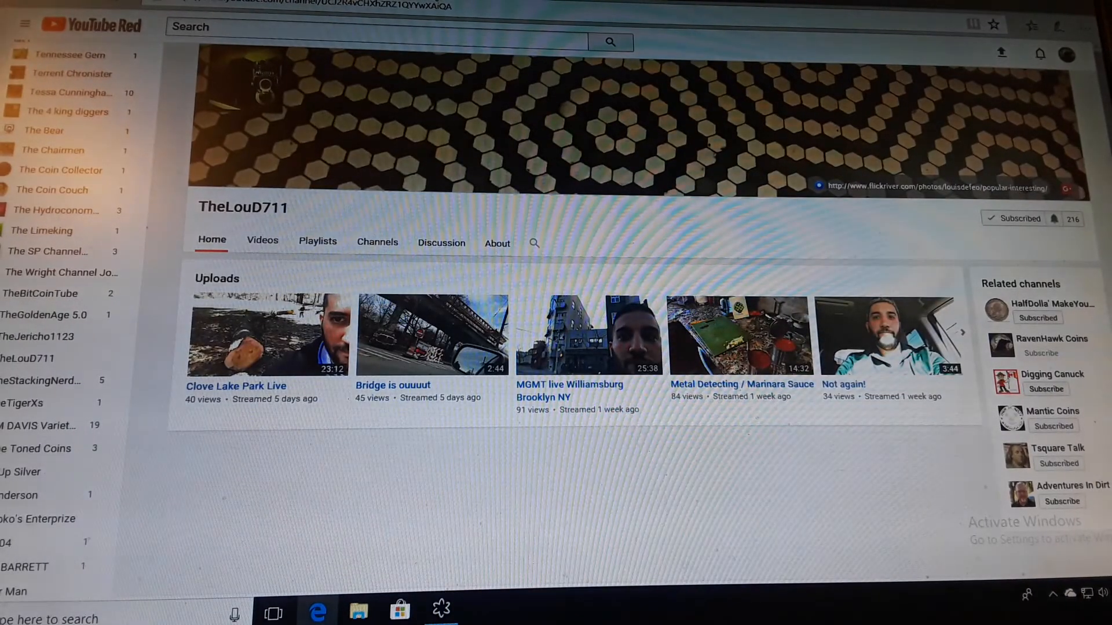